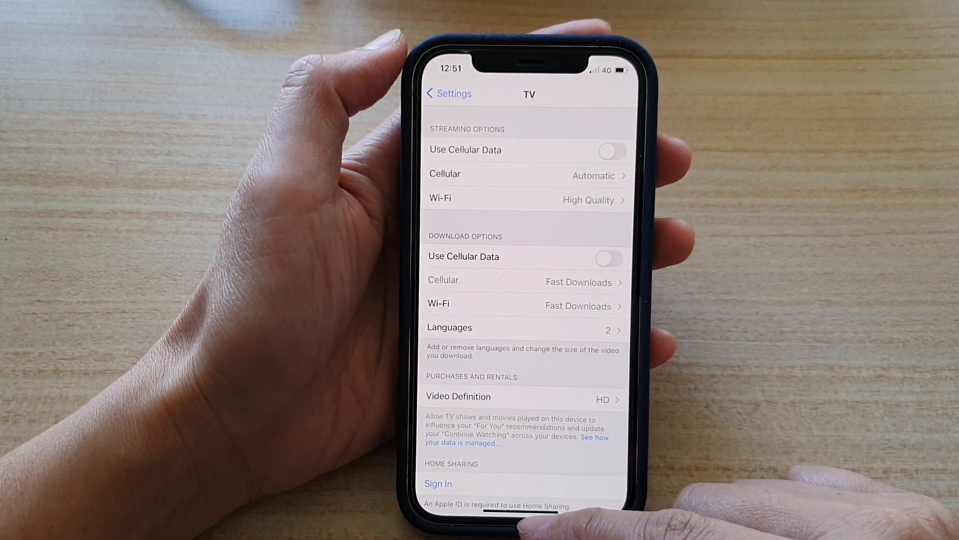
Toggle the Streaming Use Cellular Data switch on, off, then on again
click(449, 94)
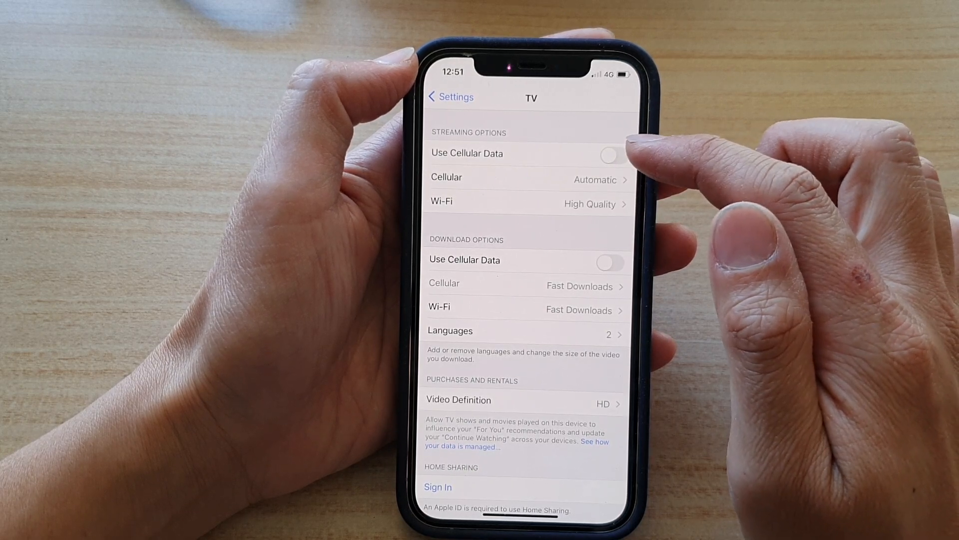
click(611, 153)
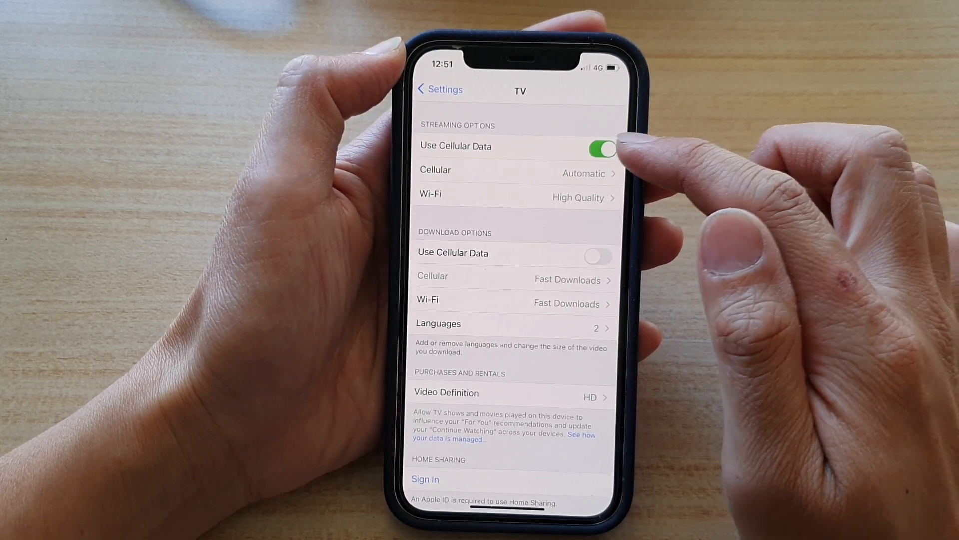
click(603, 147)
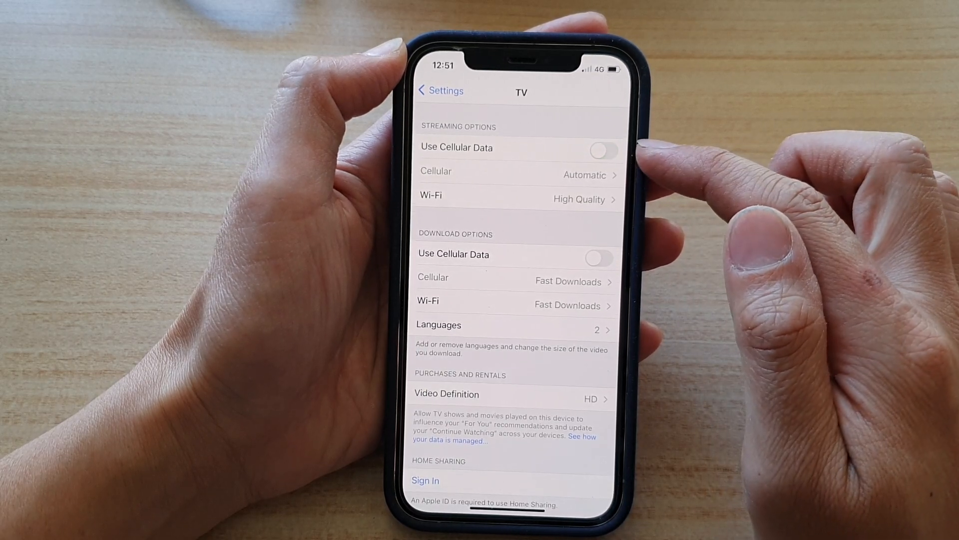
click(603, 151)
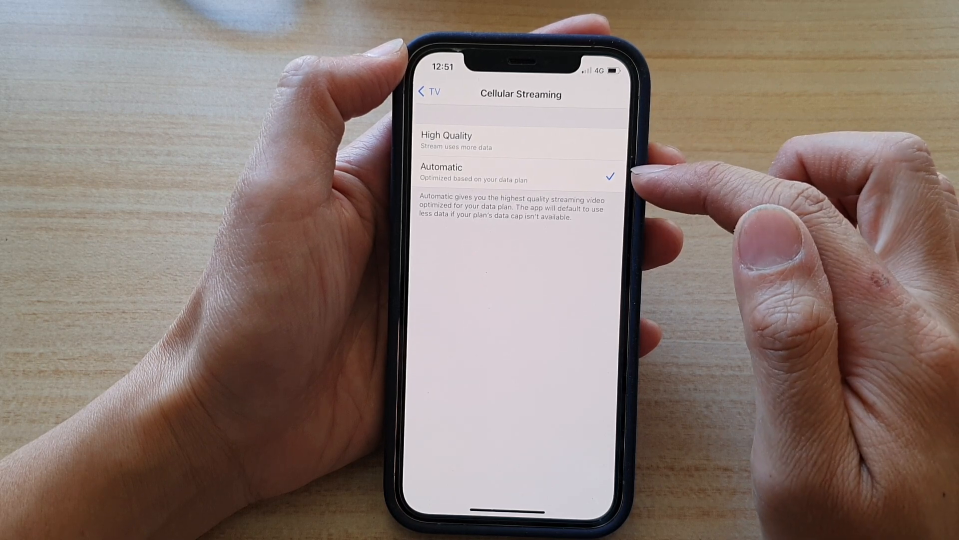
Return from Cellular Streaming quality to TV settings and switch Use Cellular Data off
click(429, 91)
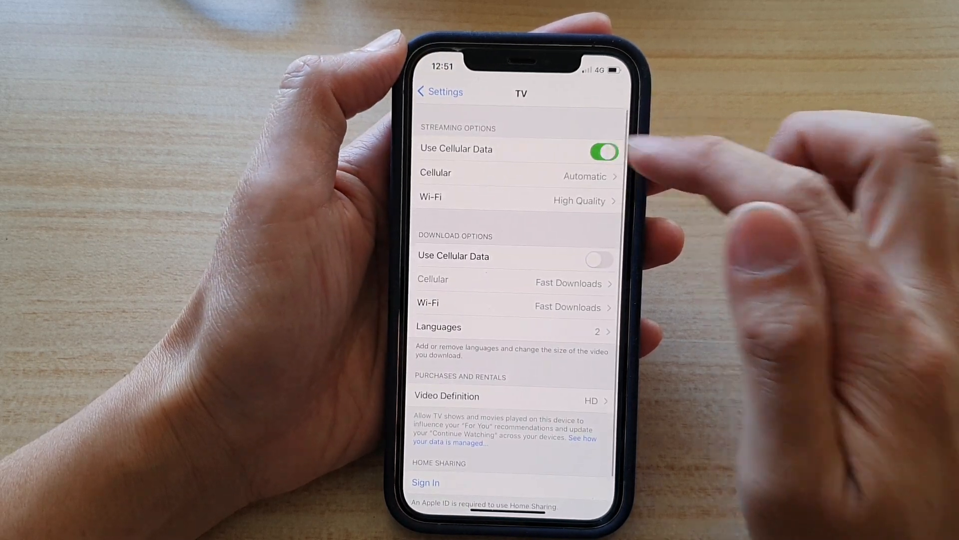
click(604, 150)
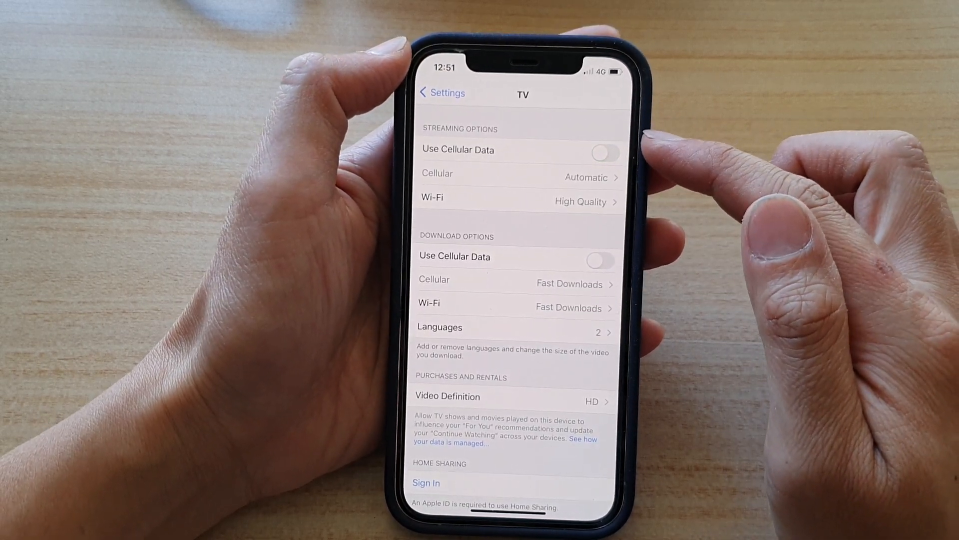